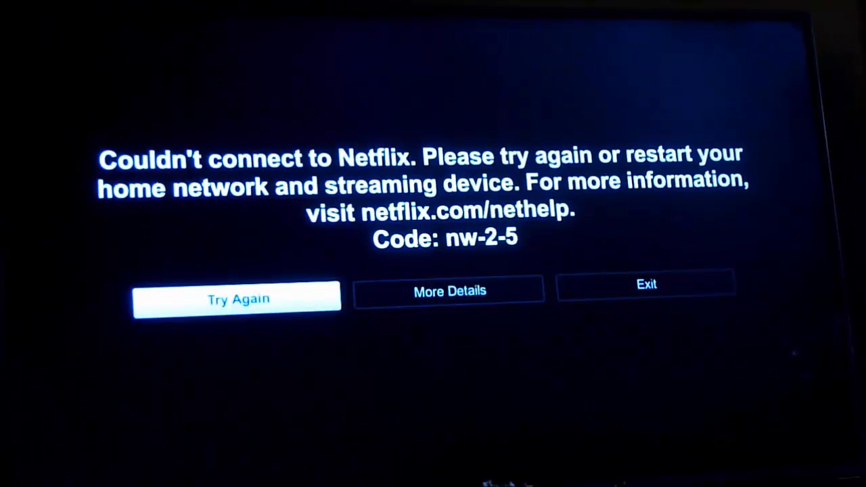
View More Details for error nw-2-5 and run Check your network from the error screen.
left_click(448, 291)
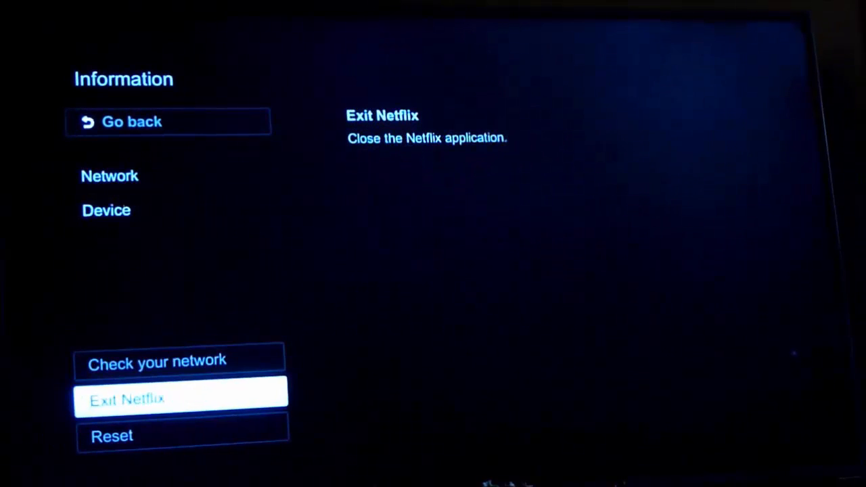
key("up")
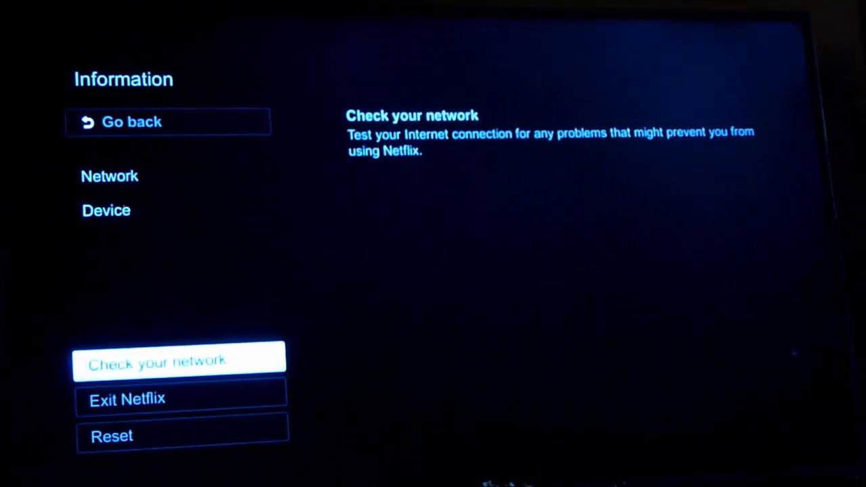
left_click(179, 360)
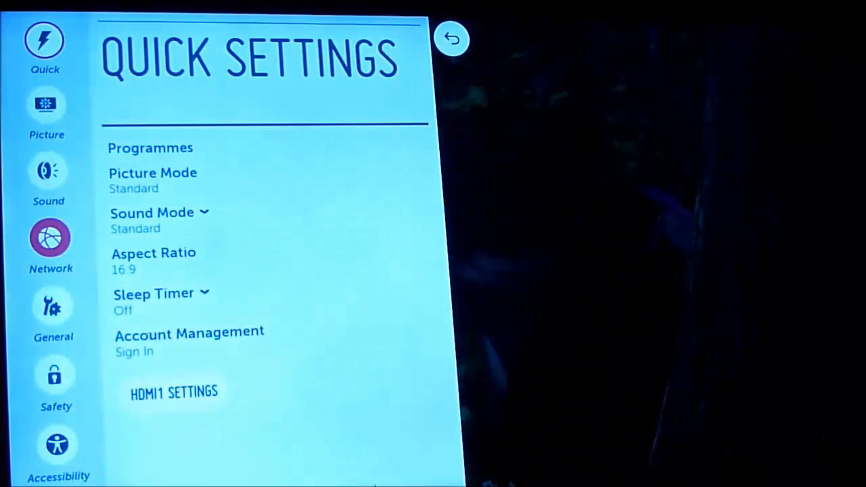
In Quick Settings > Network, highlight Wi-Fi Connection to see it is connected to the internet.
left_click(50, 244)
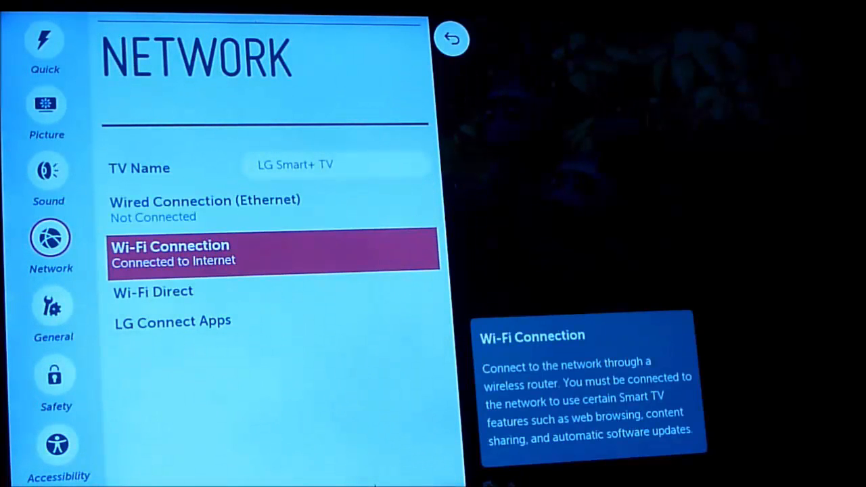
left_click(271, 253)
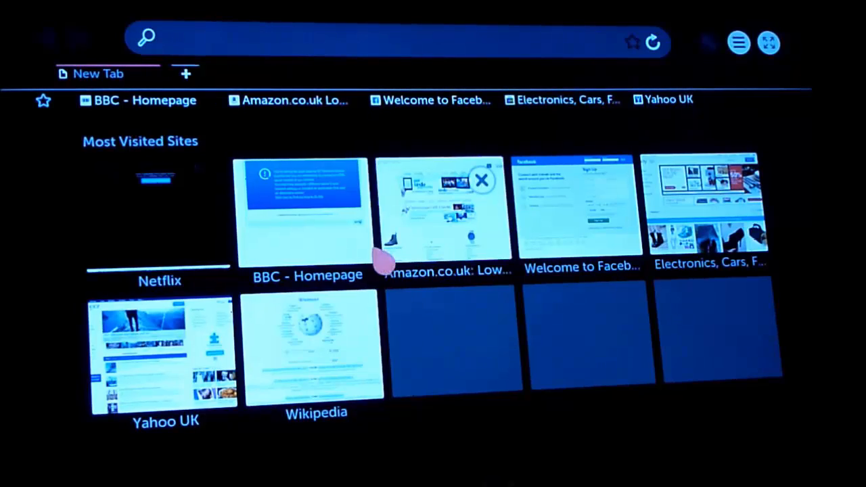
left_click(304, 203)
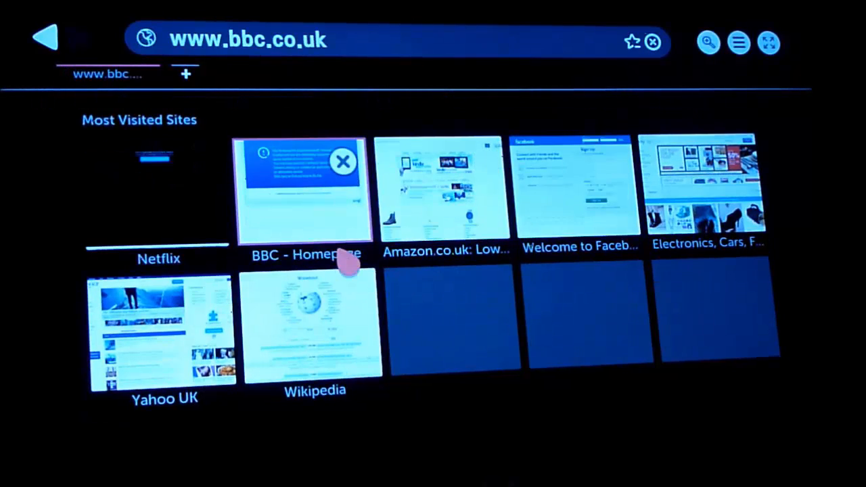
left_click(304, 190)
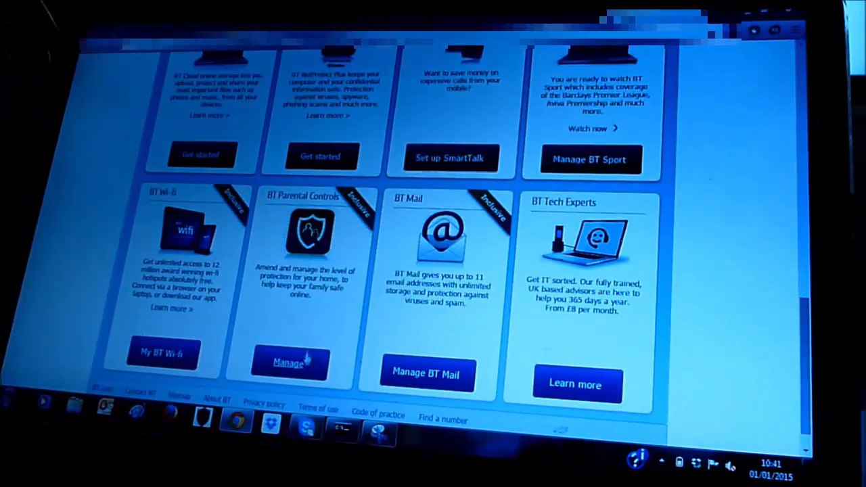
Manage BT Parental Controls, switch them Off and choose Delete BT Parental Controls.
left_click(292, 363)
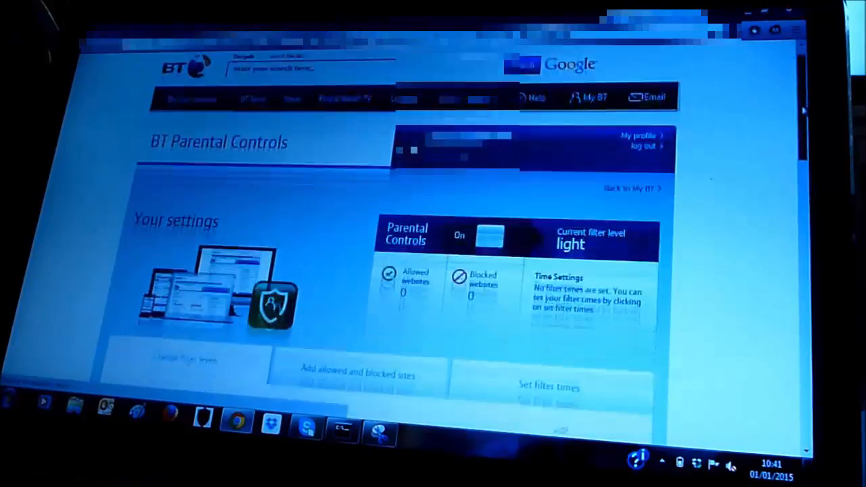
scroll("down", 3)
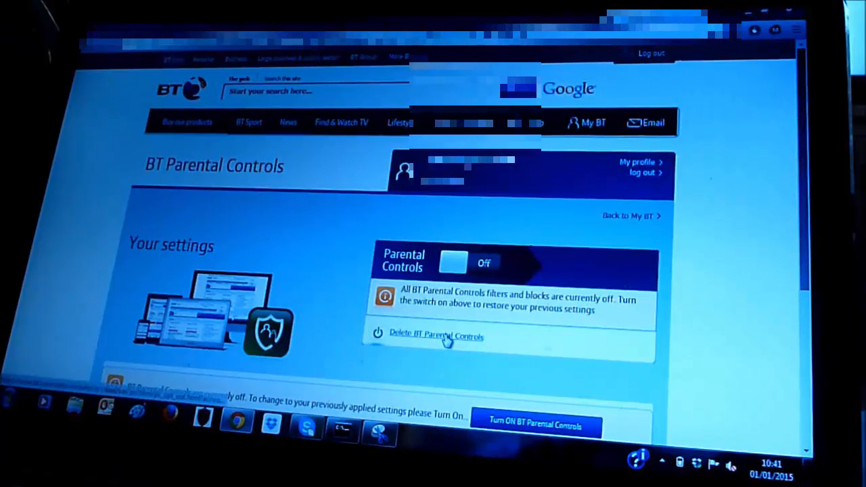
left_click(436, 335)
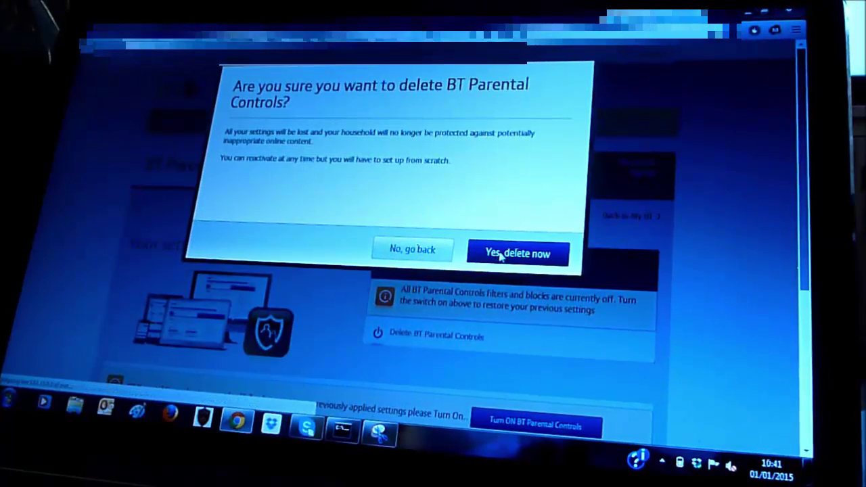
Confirm 'Yes, delete now', then enter the main Netflix profile's home screen on the TV.
left_click(517, 253)
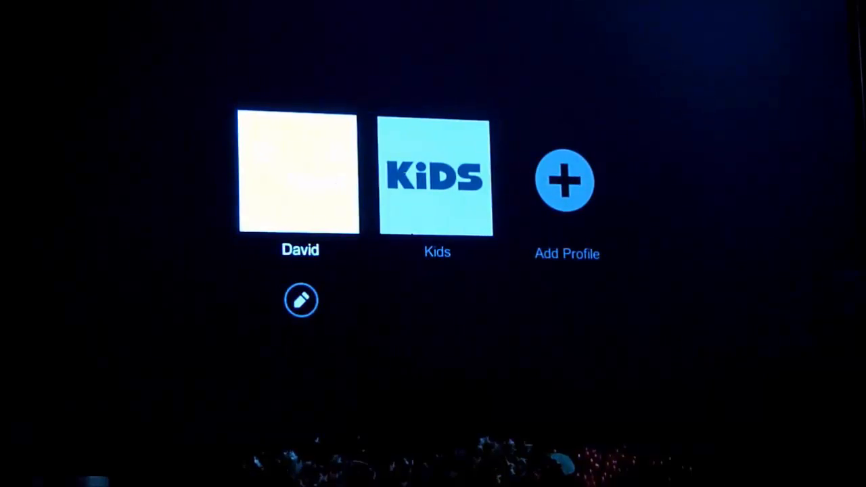
left_click(299, 172)
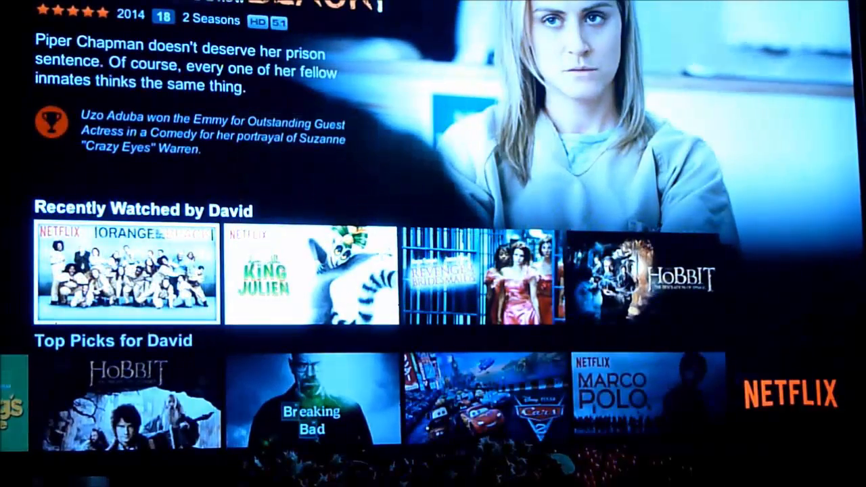